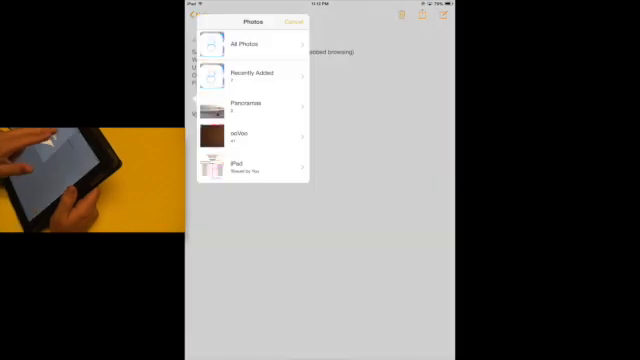
Open an album from the Photos picker's album list to browse its pictures
left_click(250, 44)
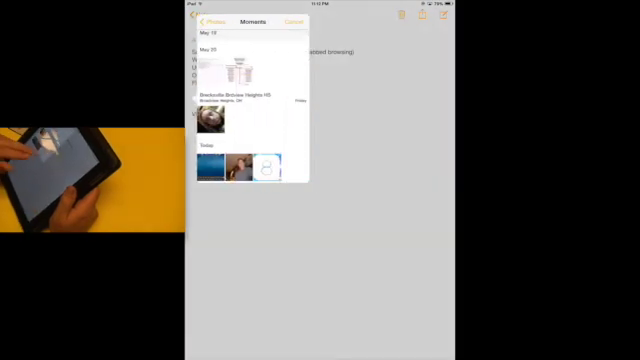